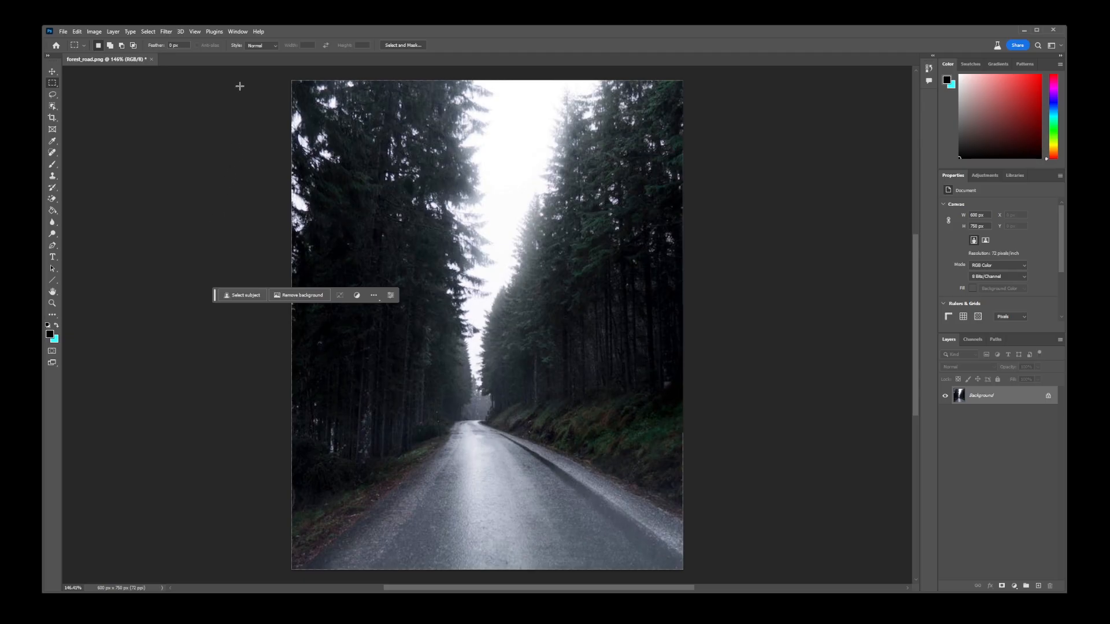
Hide and then restore the Contextual Task Bar from the Window menu
click(237, 31)
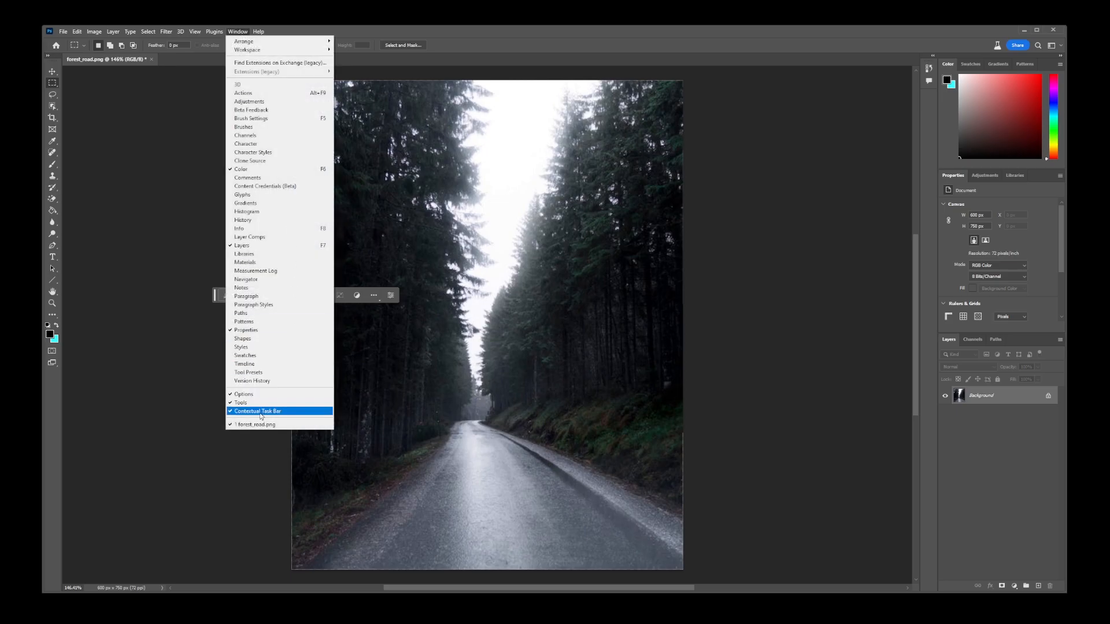
click(258, 411)
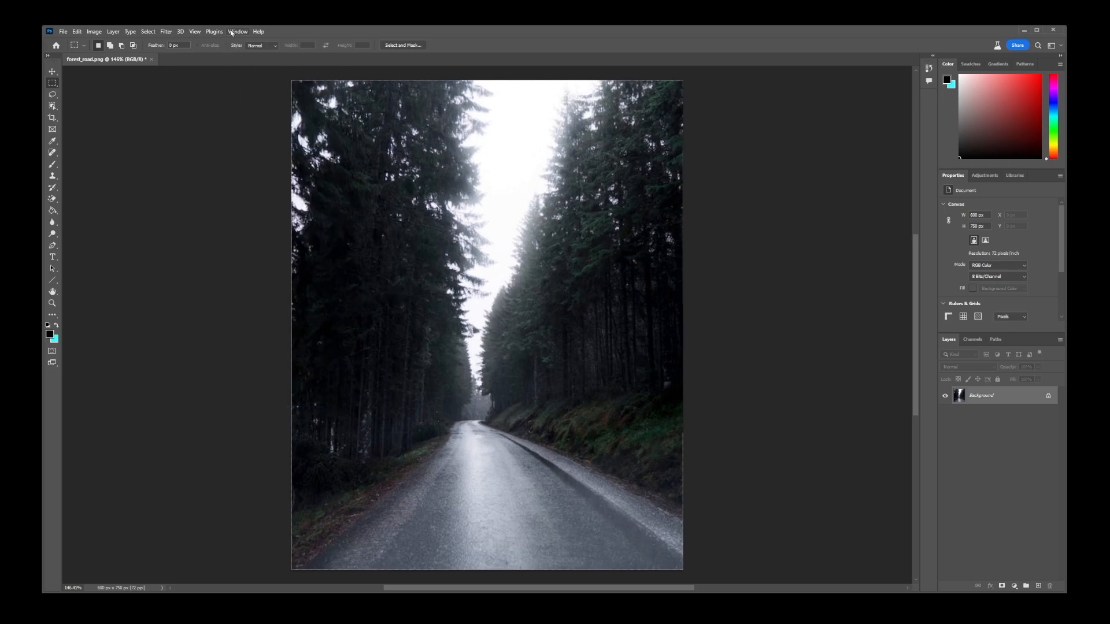
click(238, 31)
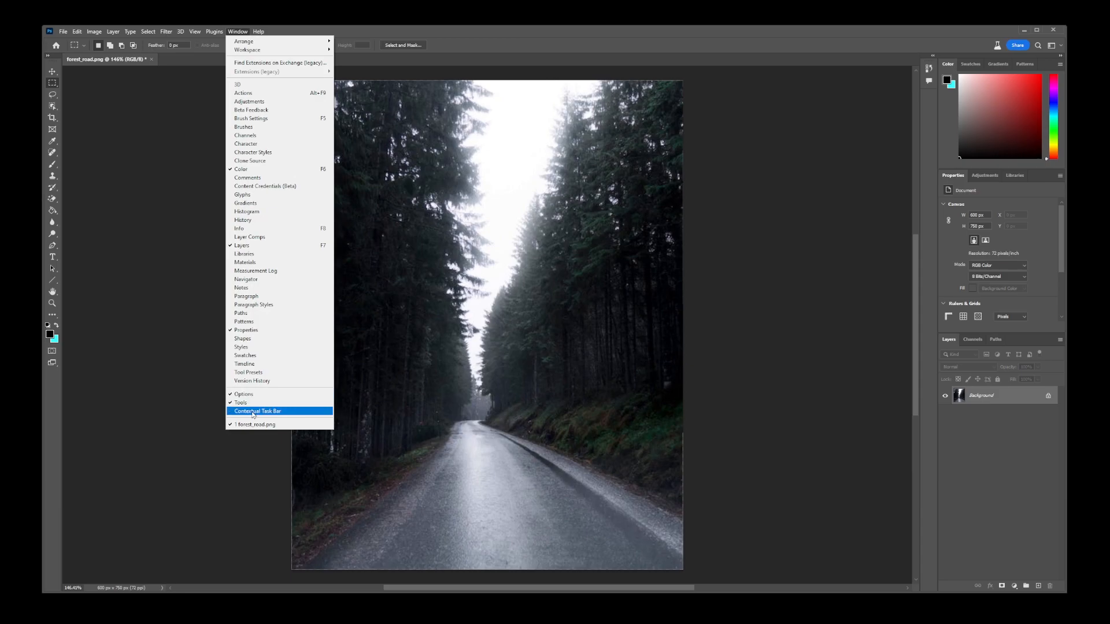
click(257, 412)
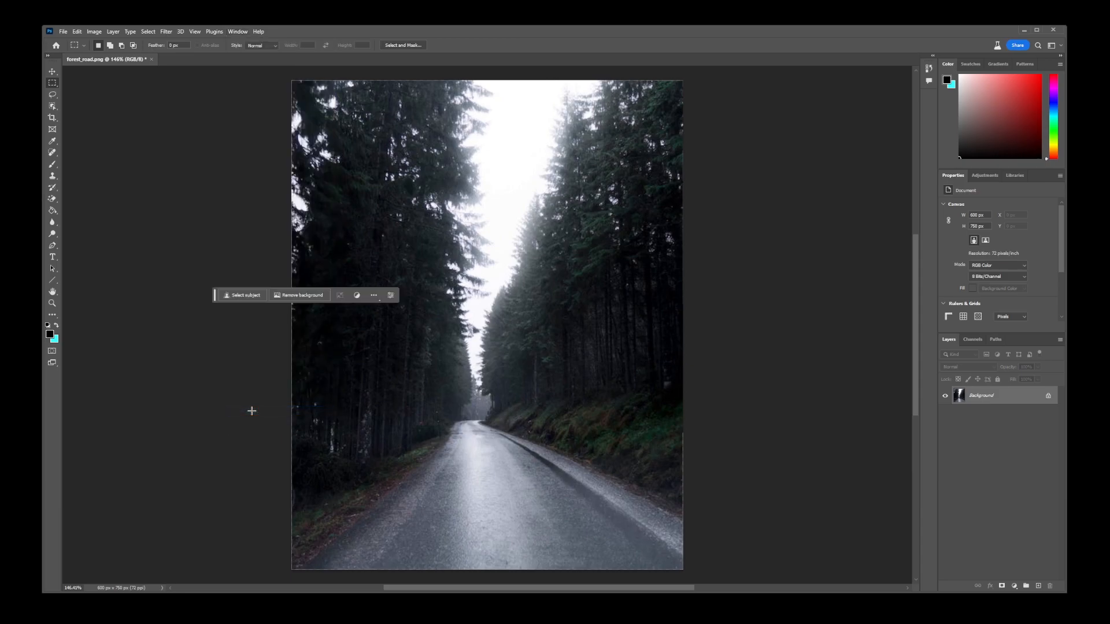
mouse_move(323, 348)
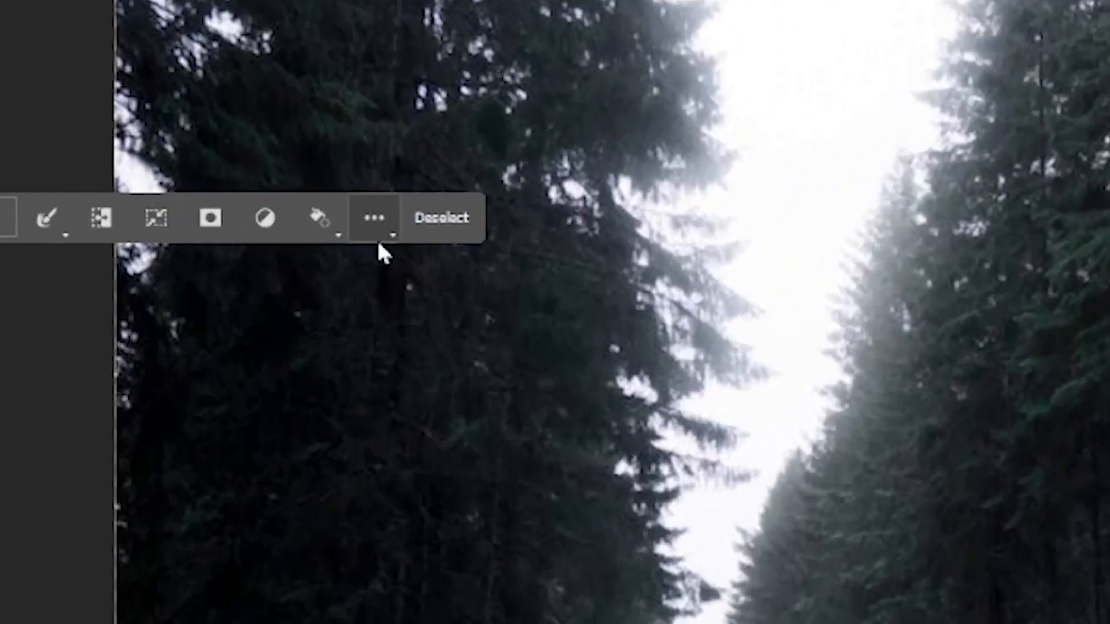
Pin the task bar position so it stays fixed in place
click(373, 218)
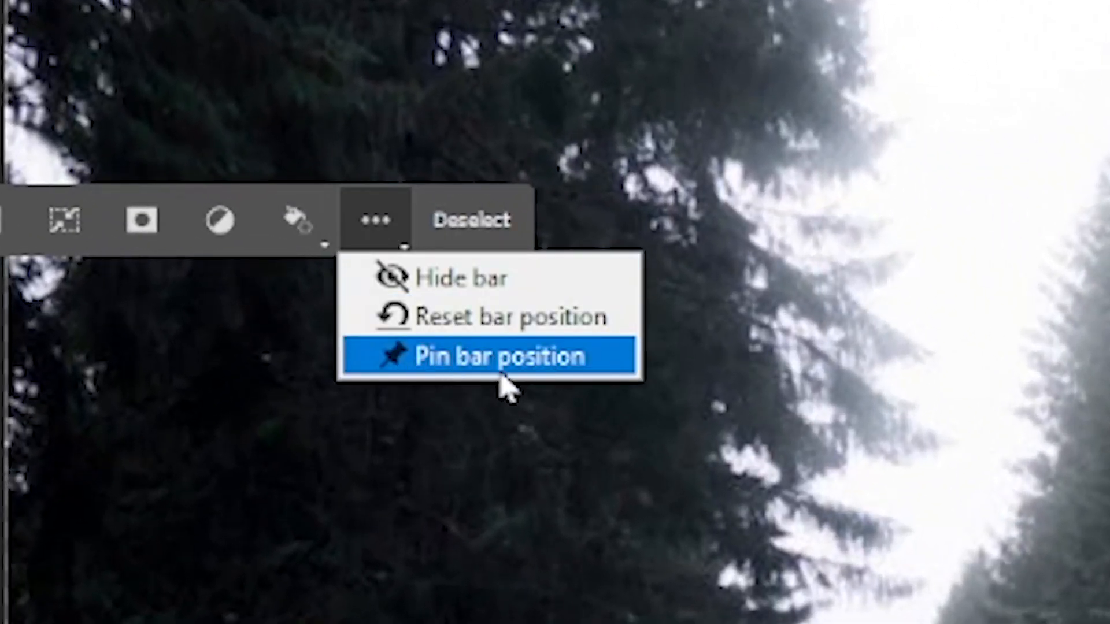
click(497, 356)
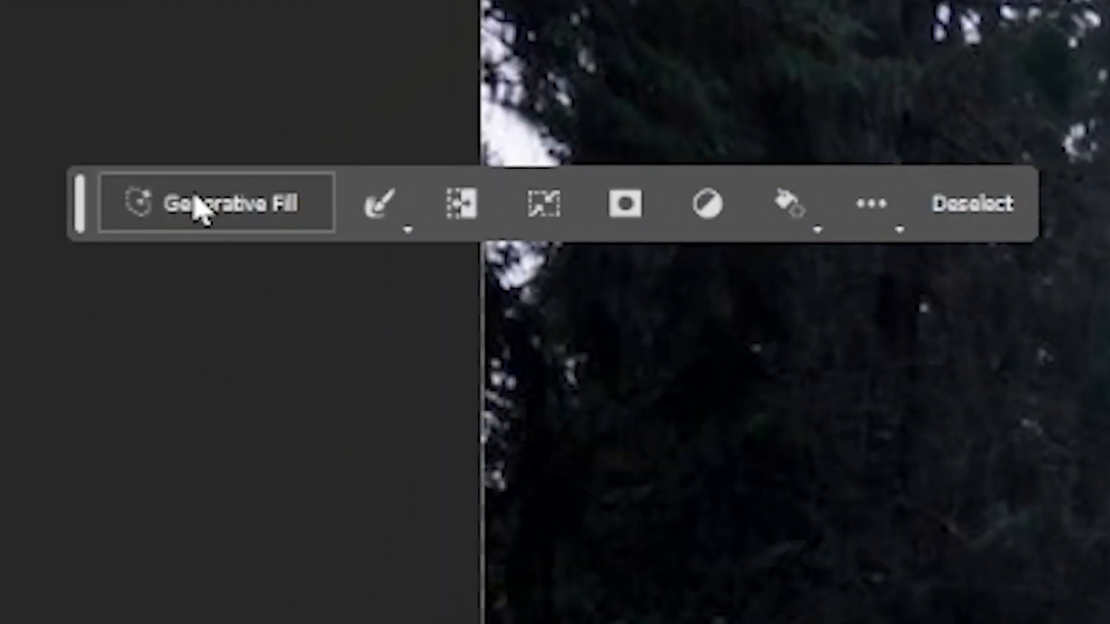
mouse_move(213, 219)
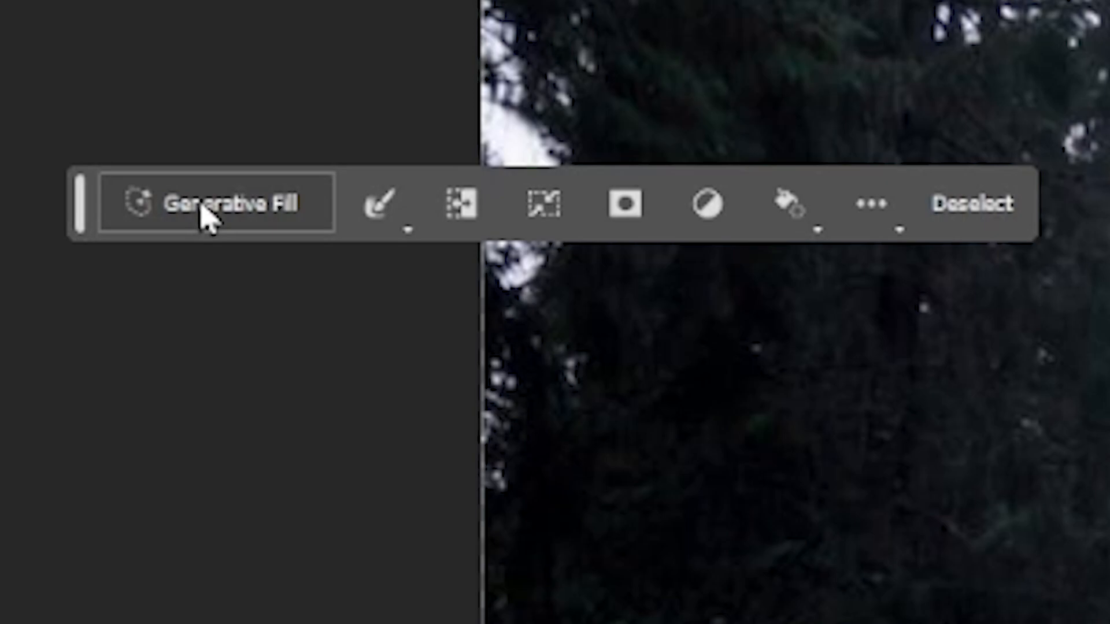
Enter the Generative Fill prompt 'fallen tree' for the selected road area
click(216, 204)
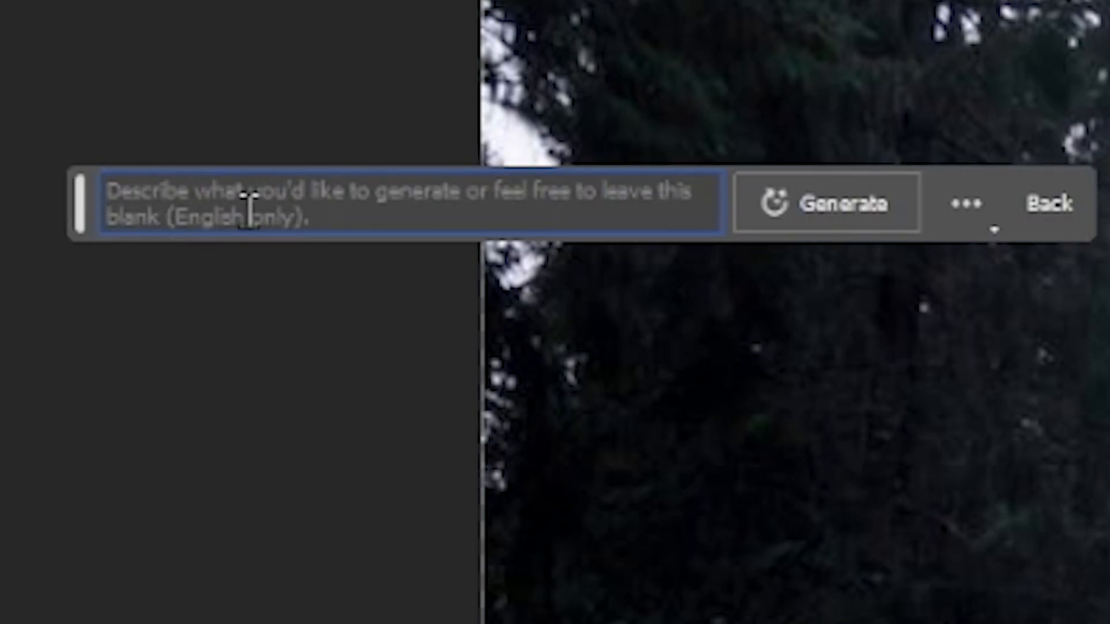
text(fall)
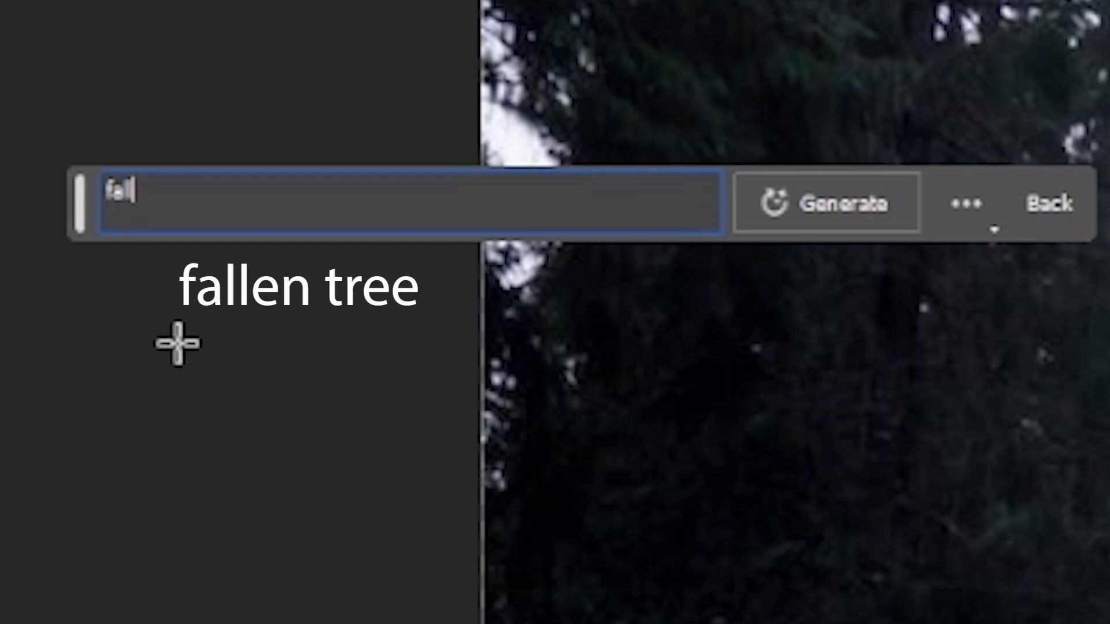
text(len tree)
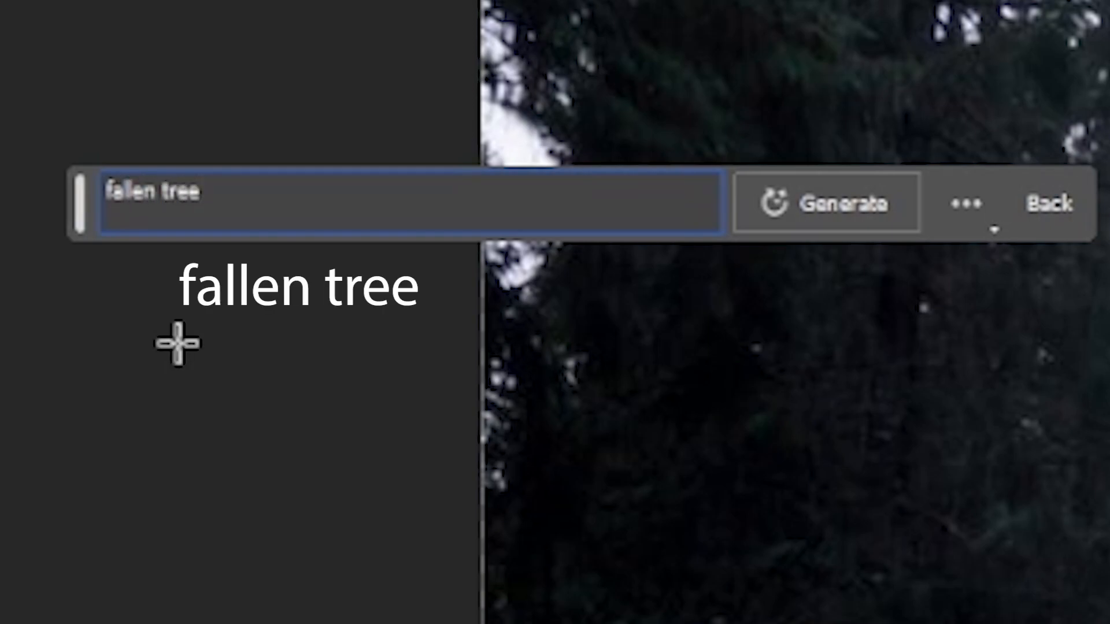
click(825, 203)
text(c)
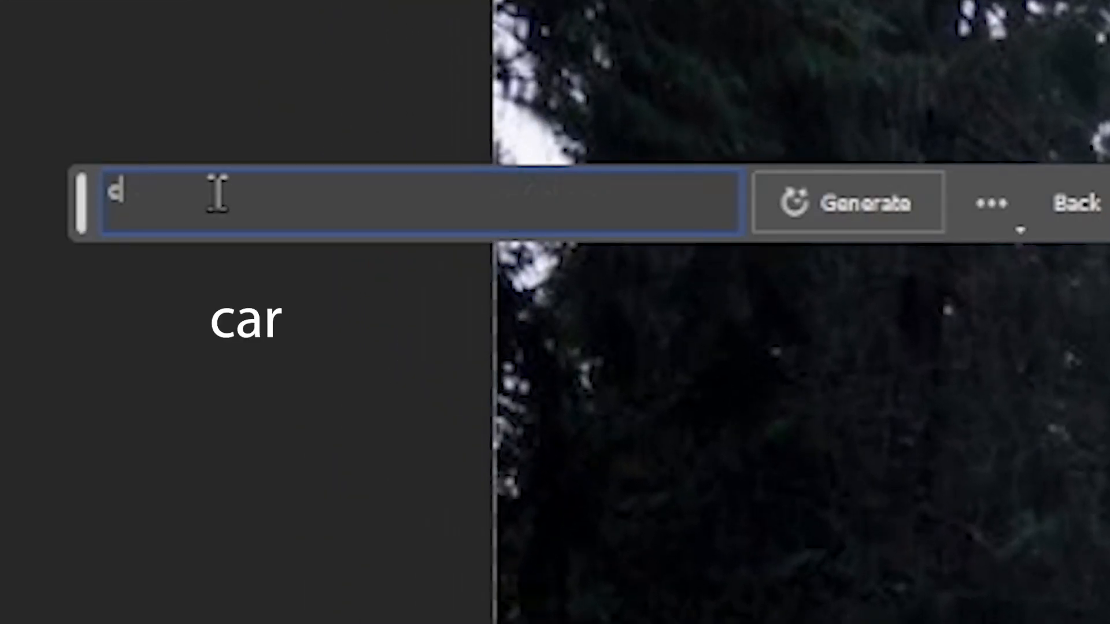
Generate the car on the road, review a variation, and switch to the pine-forest photo
click(848, 202)
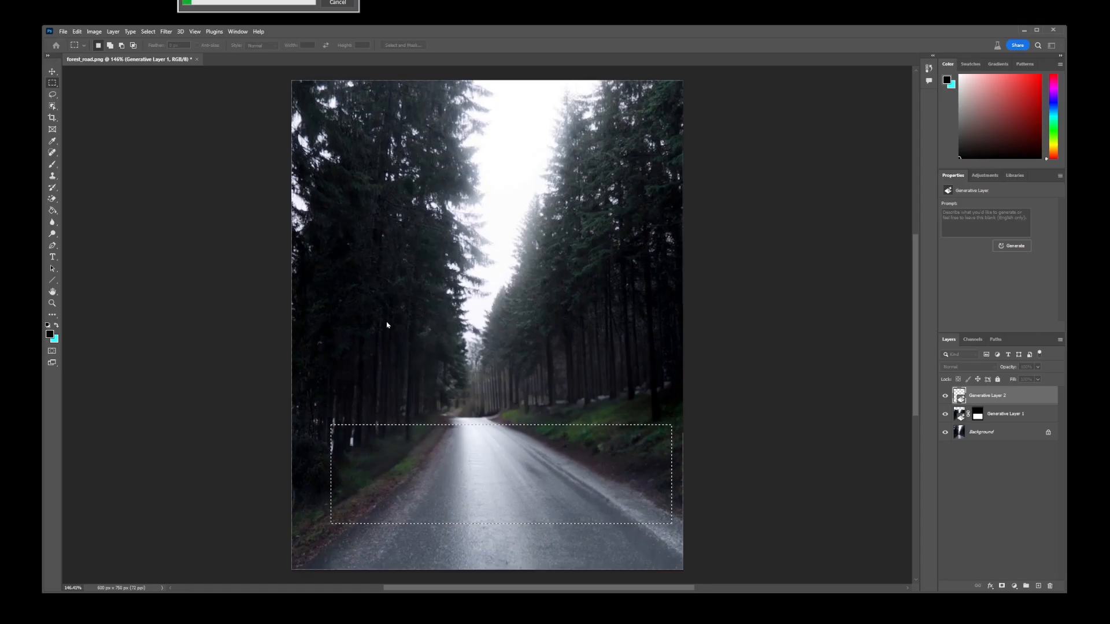
click(325, 214)
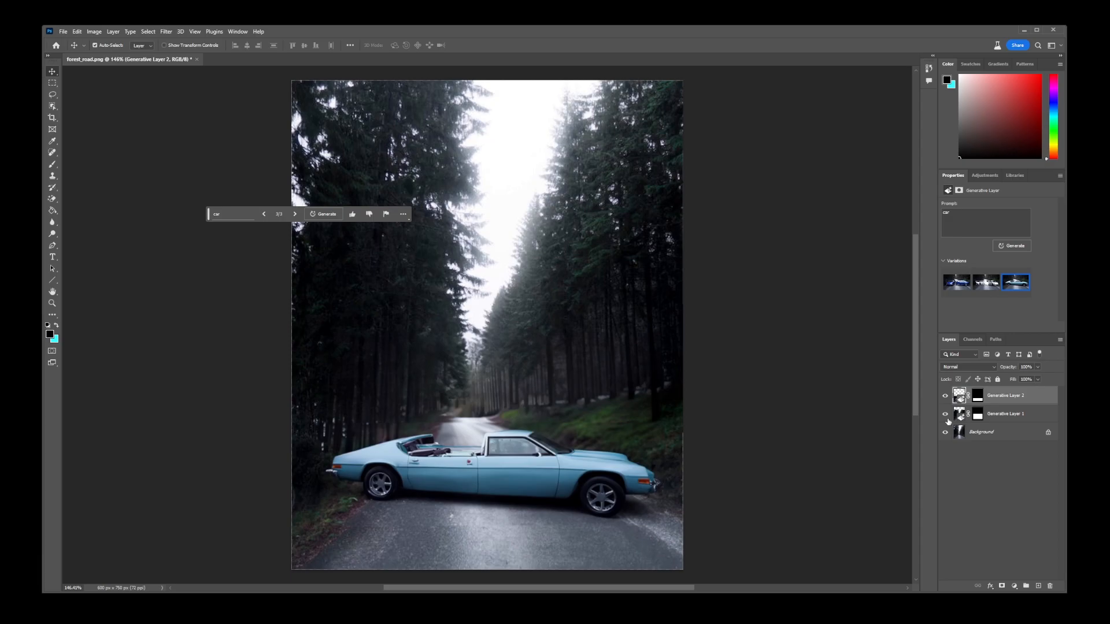
click(945, 414)
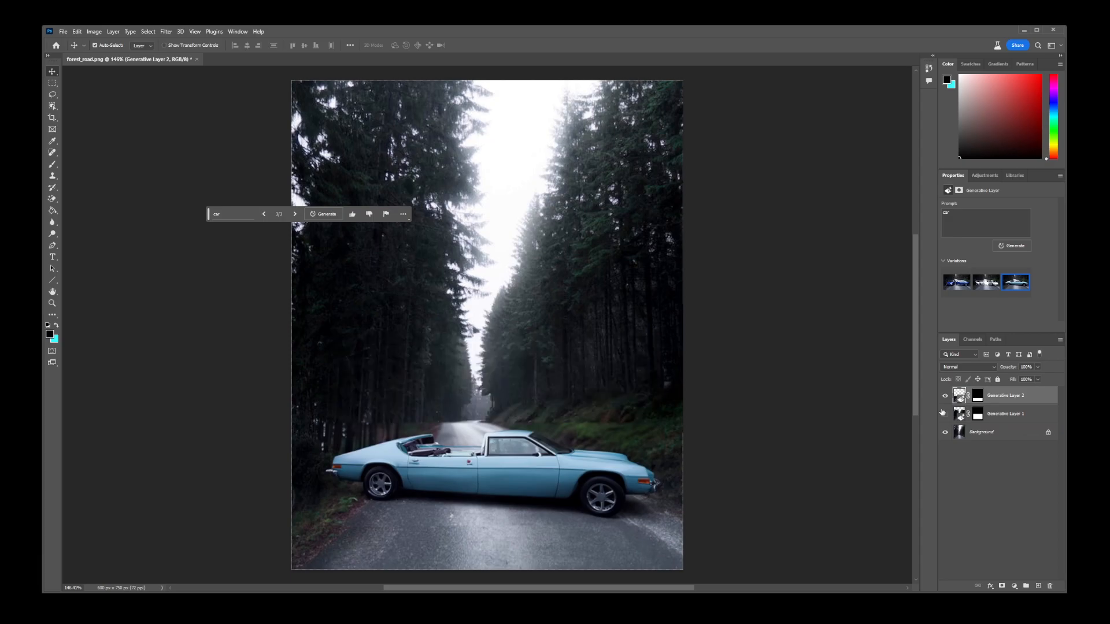
click(293, 59)
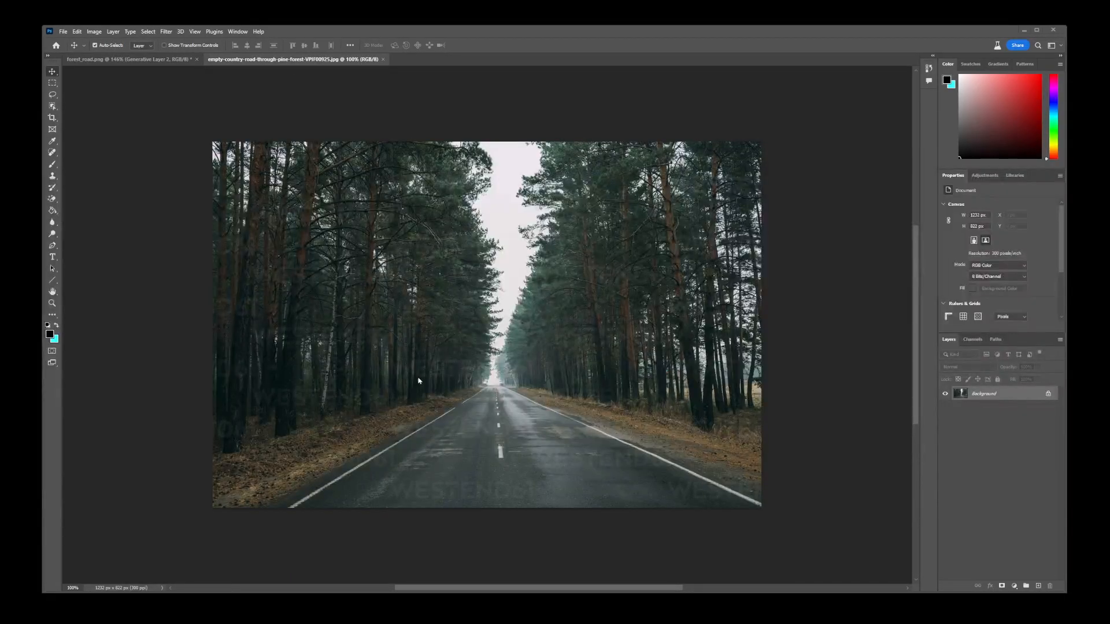
Generate 'remove white stripes' over the road selection and browse the variations
click(52, 83)
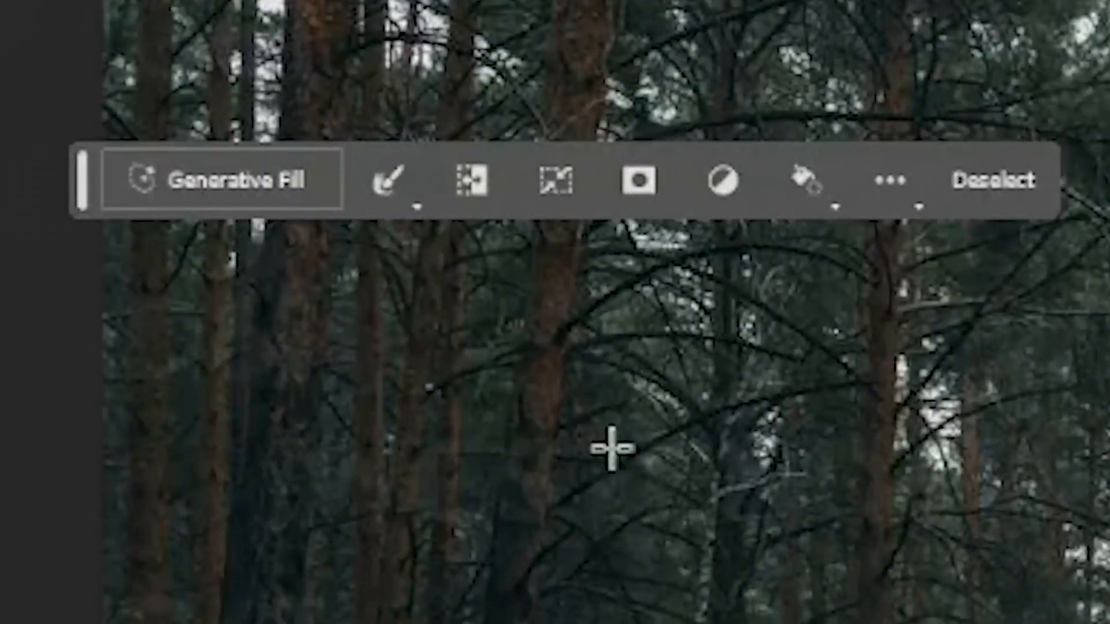
click(224, 180)
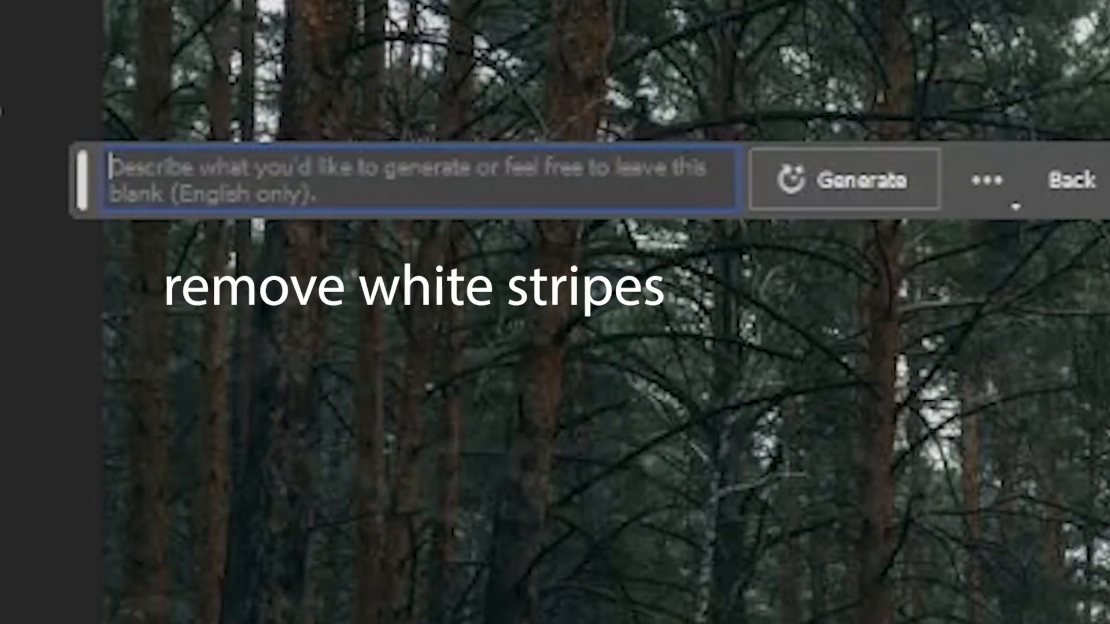
text(remove white)
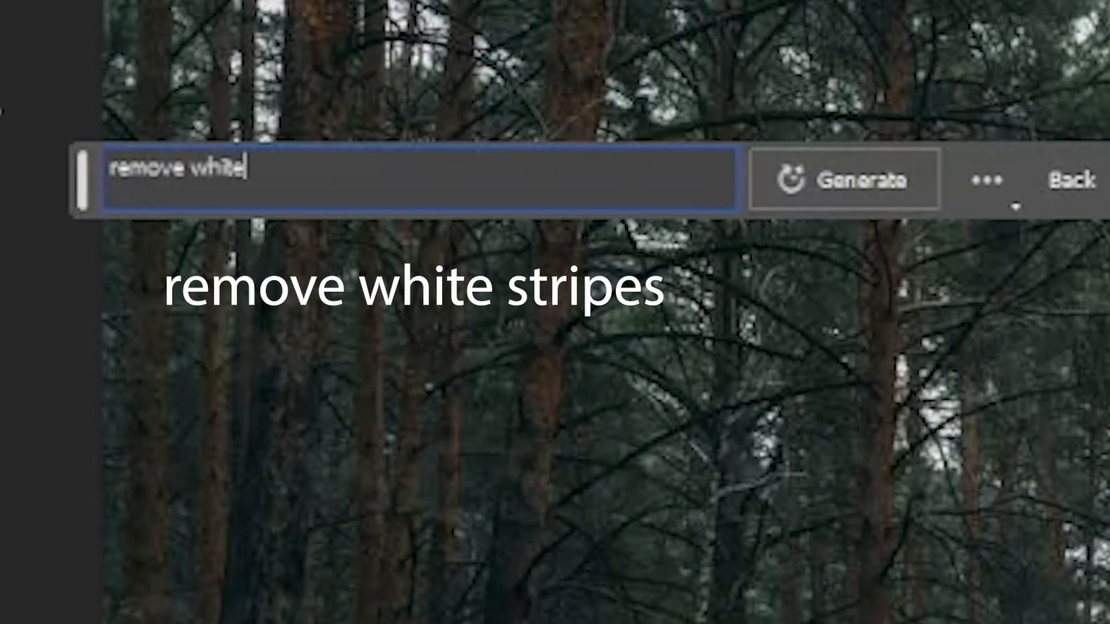
text(stripes)
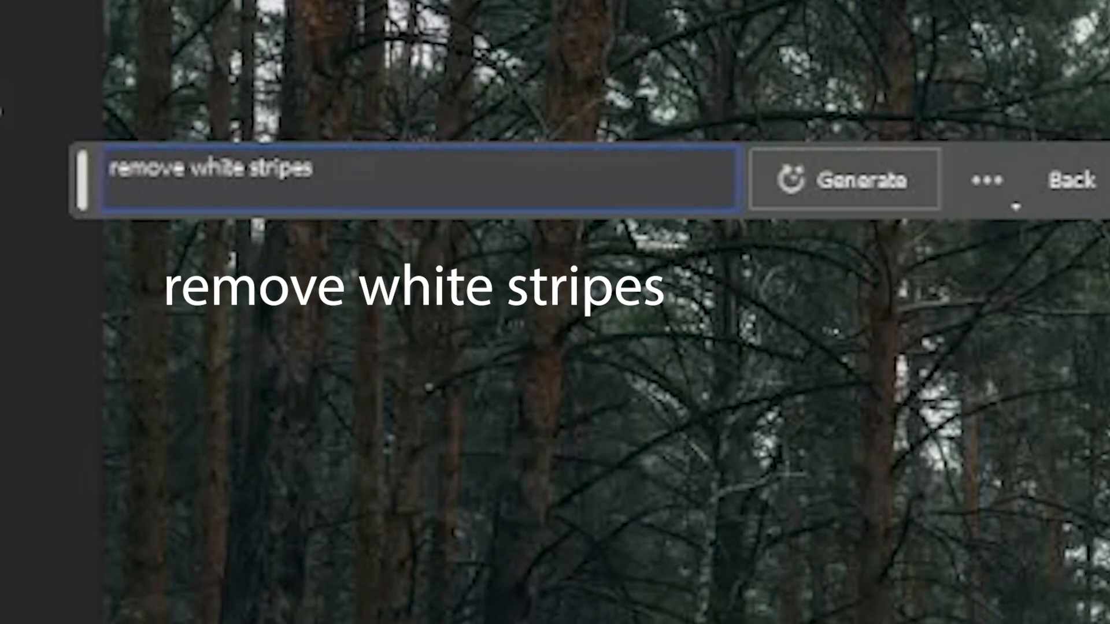
click(844, 179)
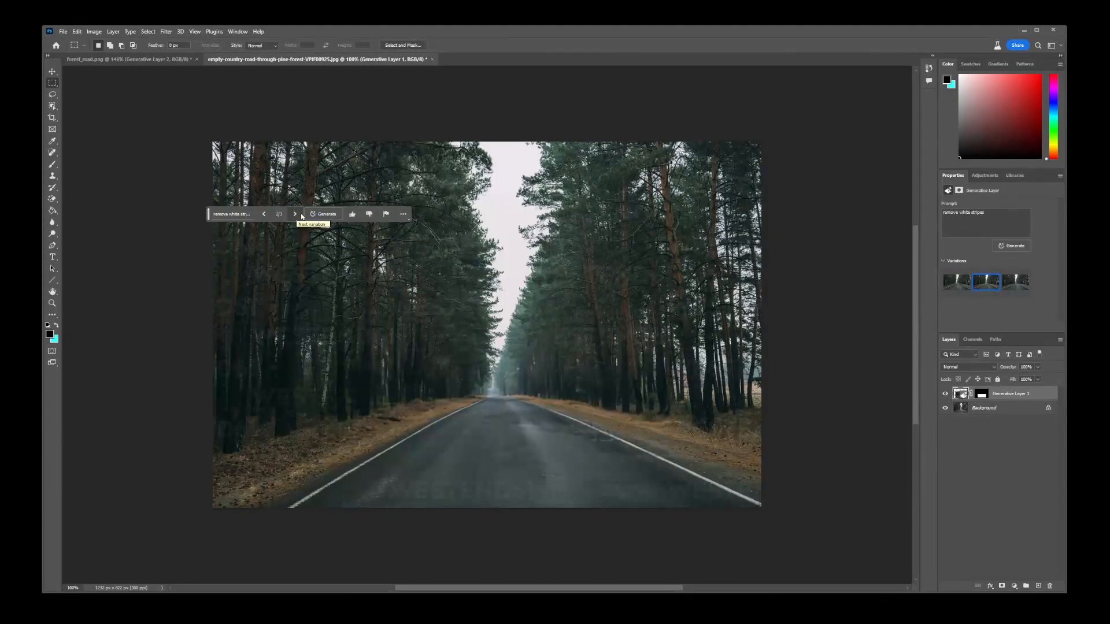
click(295, 214)
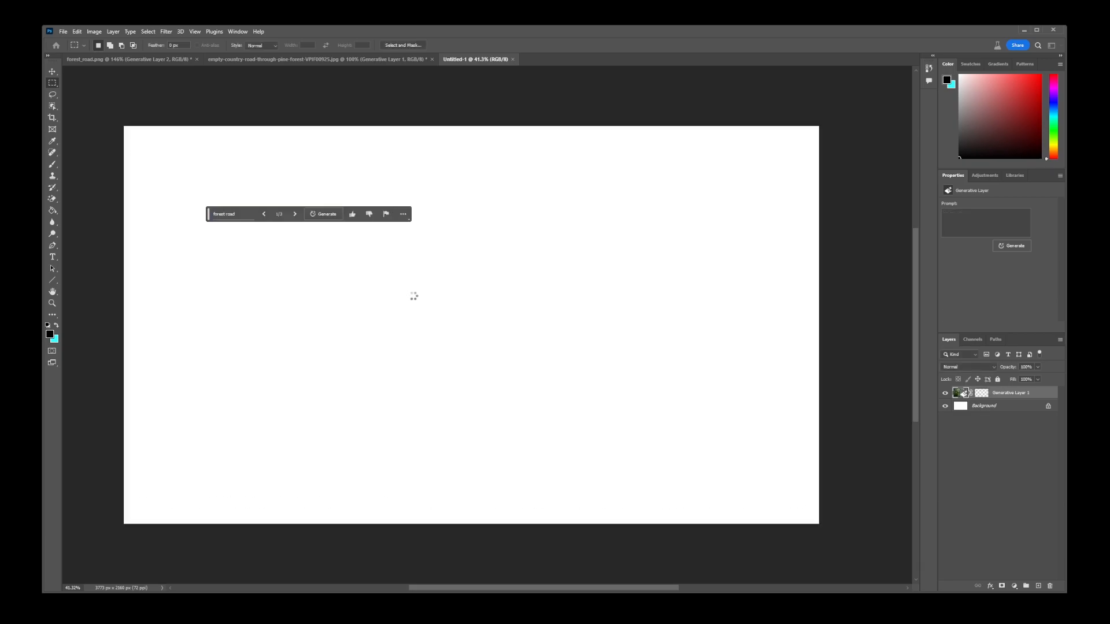
Generate the 'forest road' scene on the blank canvas and view another variation
click(324, 214)
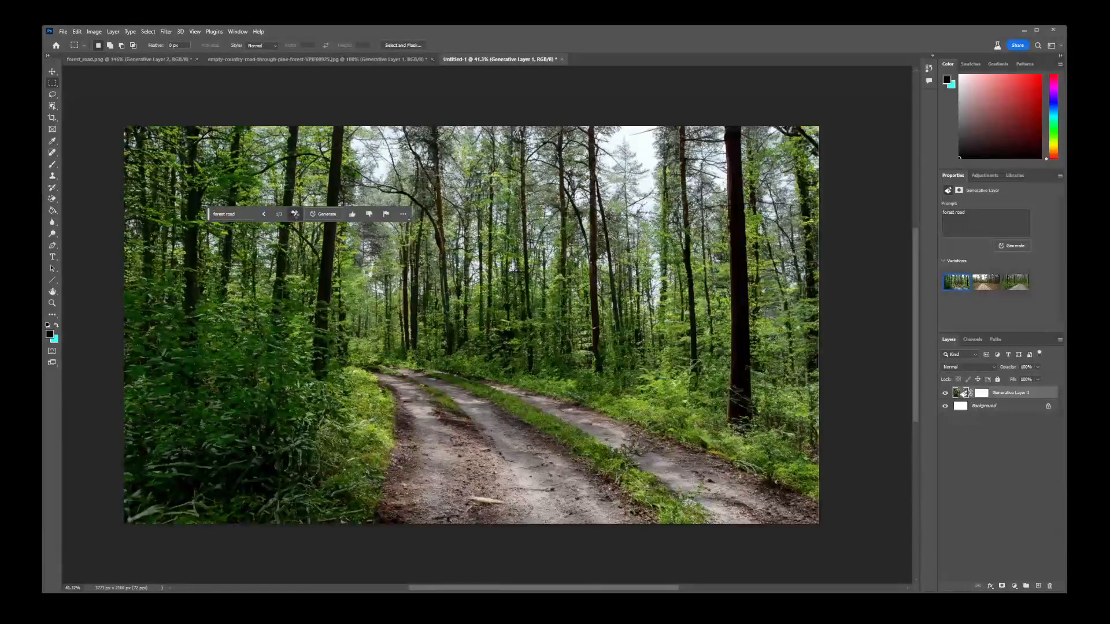
click(294, 214)
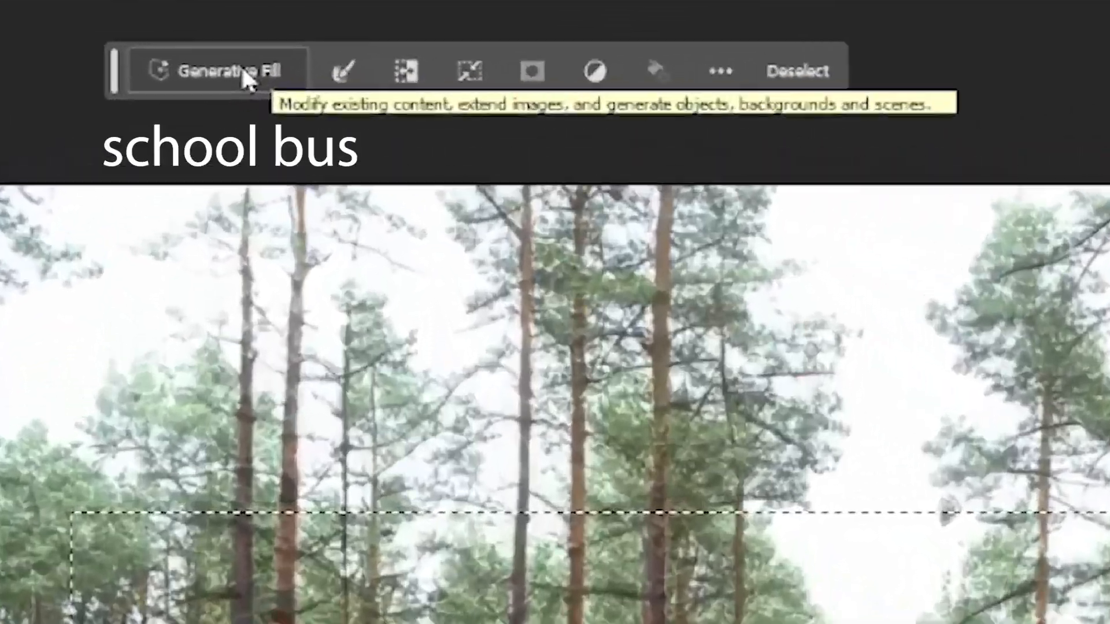
Generate a 'school bus' in the road selection and check another variation
click(206, 70)
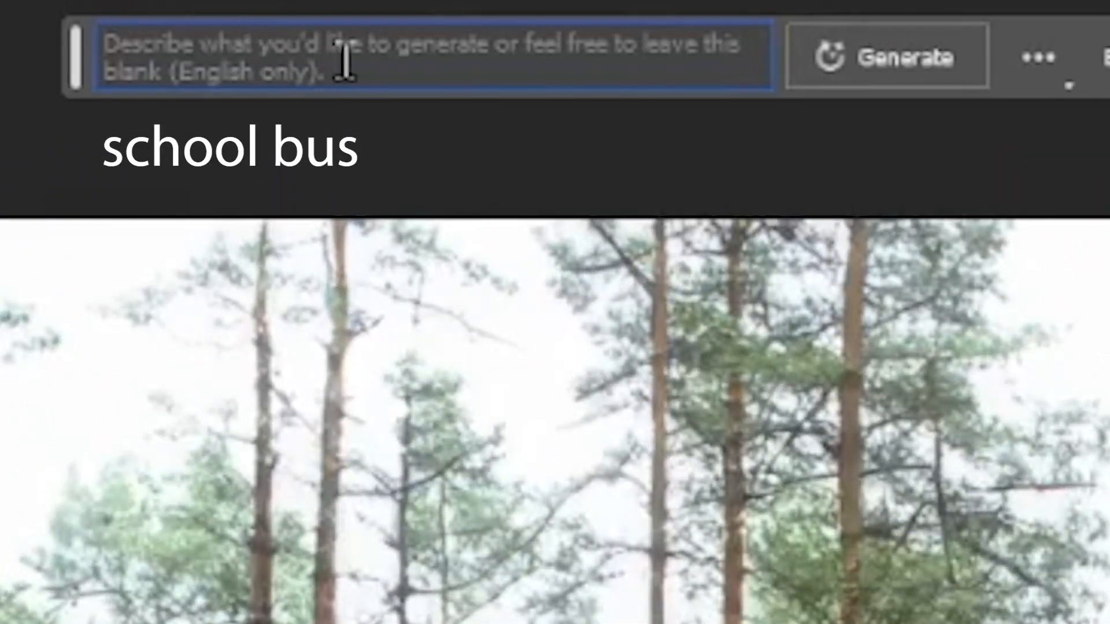
text(school)
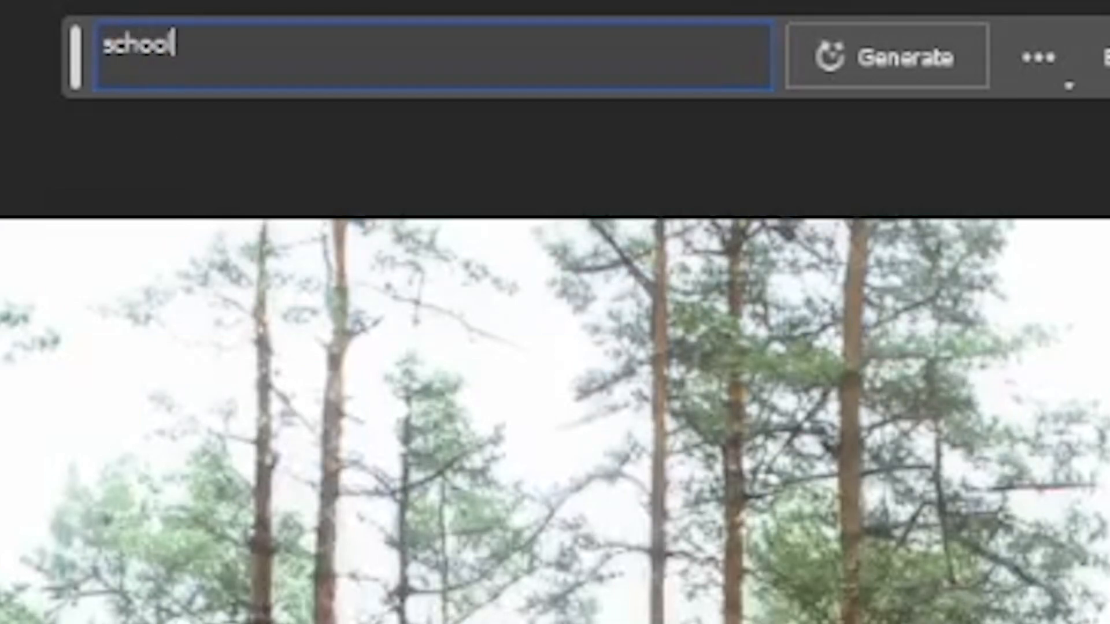
text(bus)
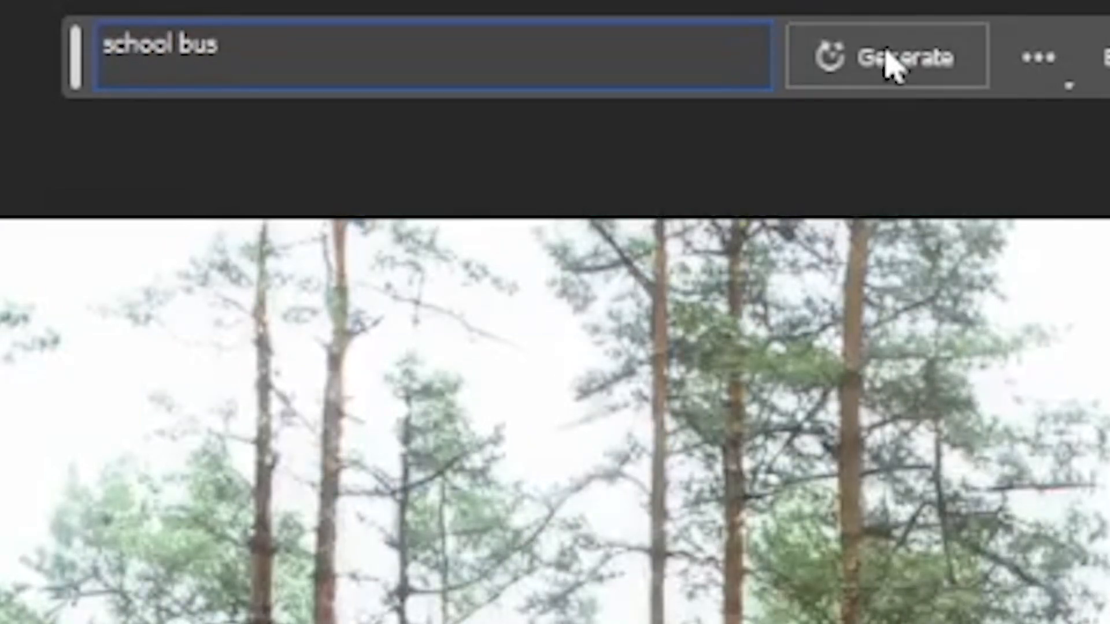
click(885, 55)
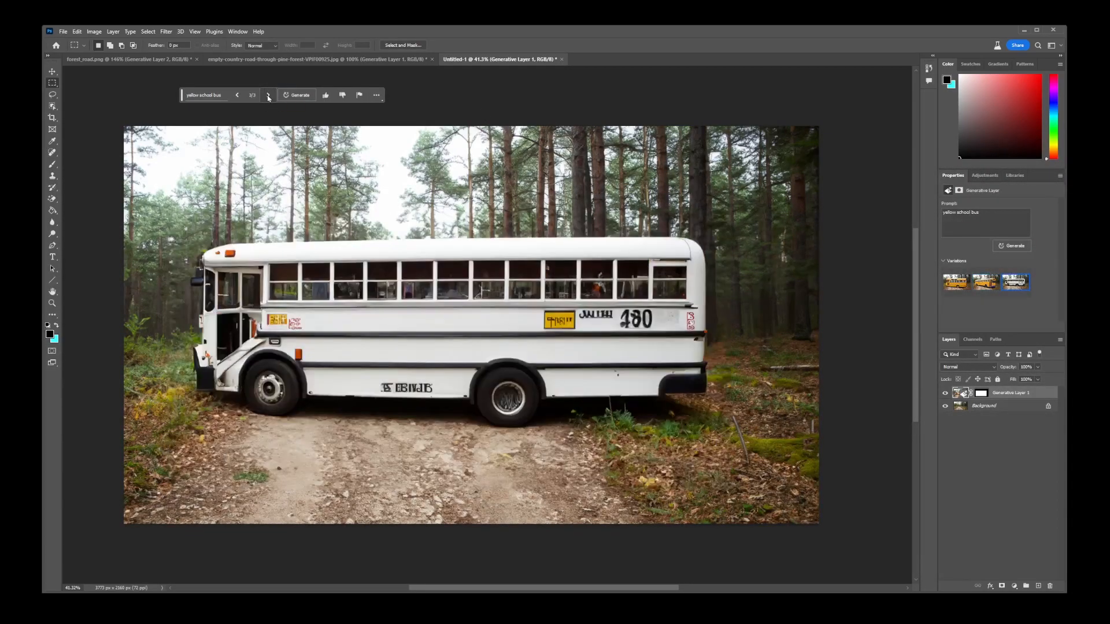
click(238, 95)
text(bird)
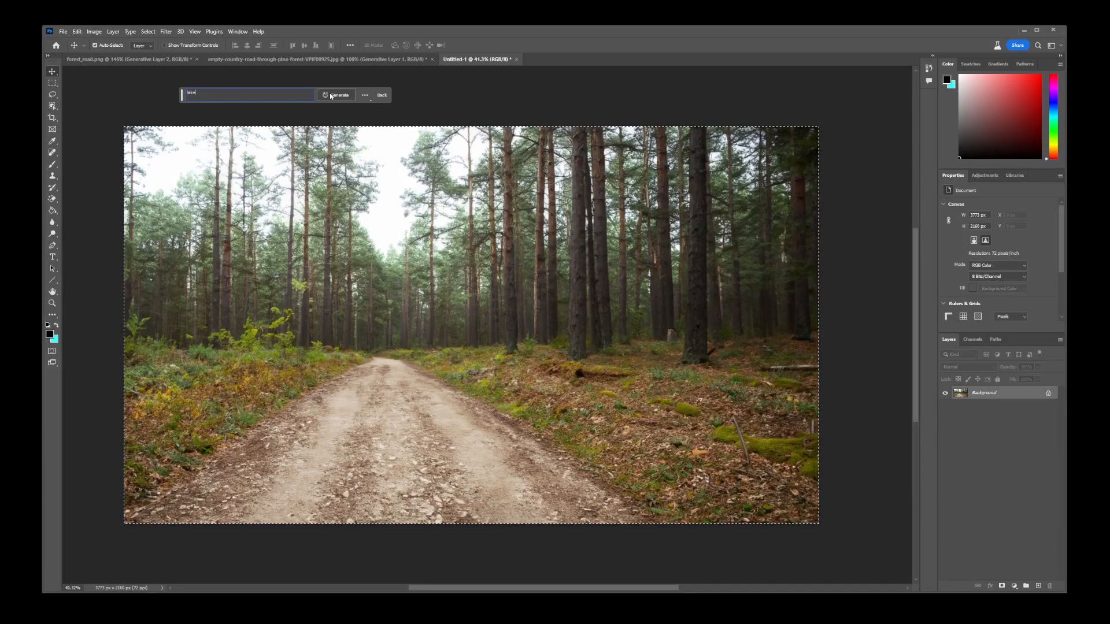
Generate the 'log' and browse variations until it lies along the roadside
click(336, 95)
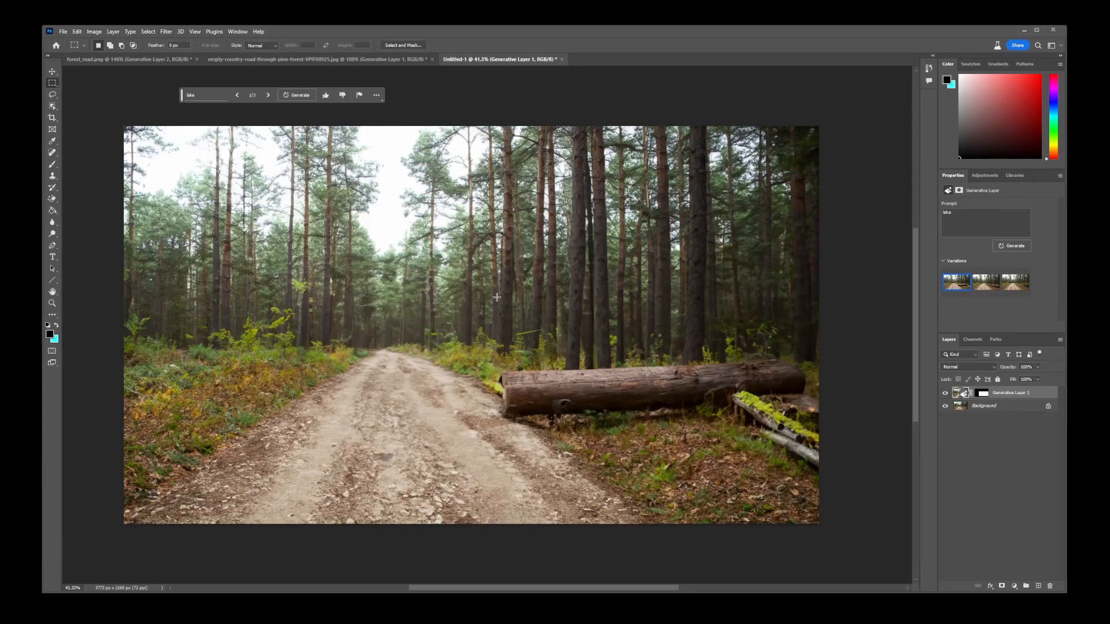
click(267, 95)
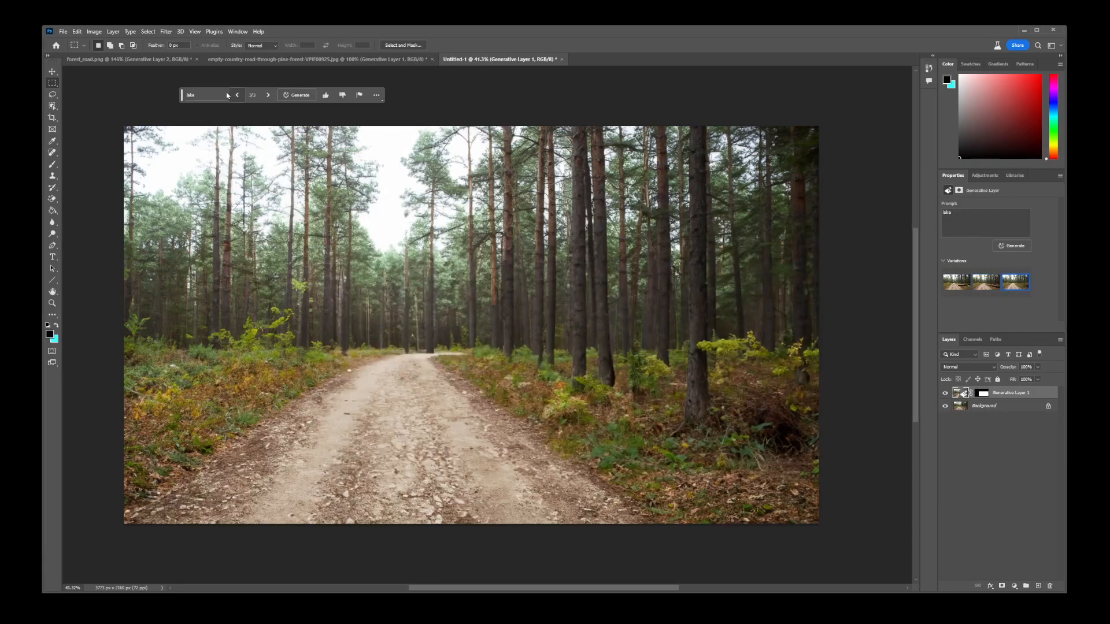
click(237, 95)
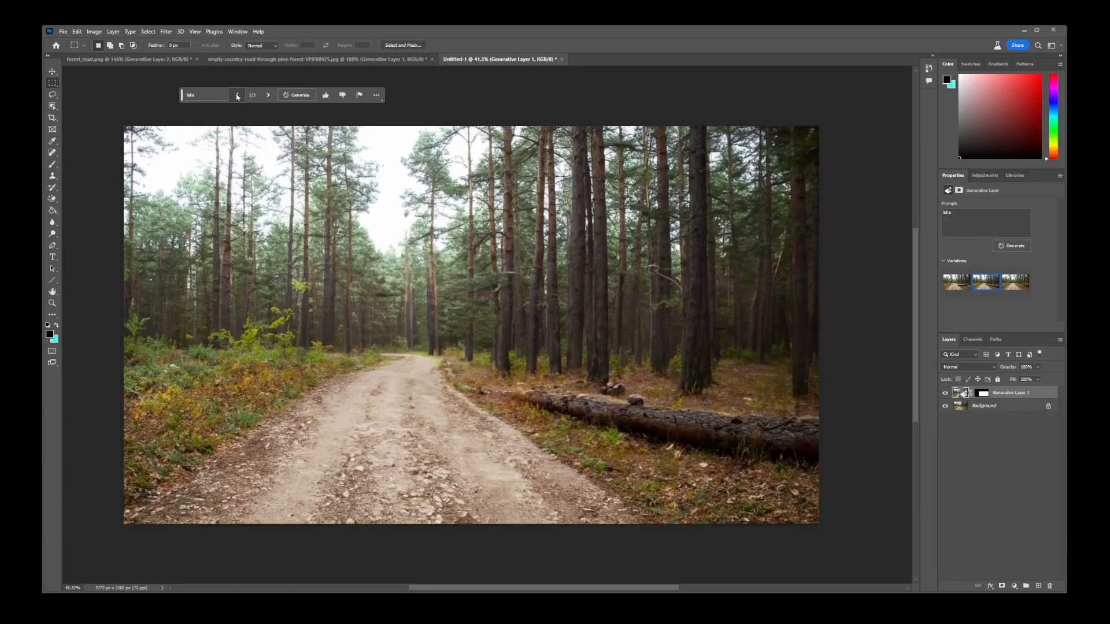